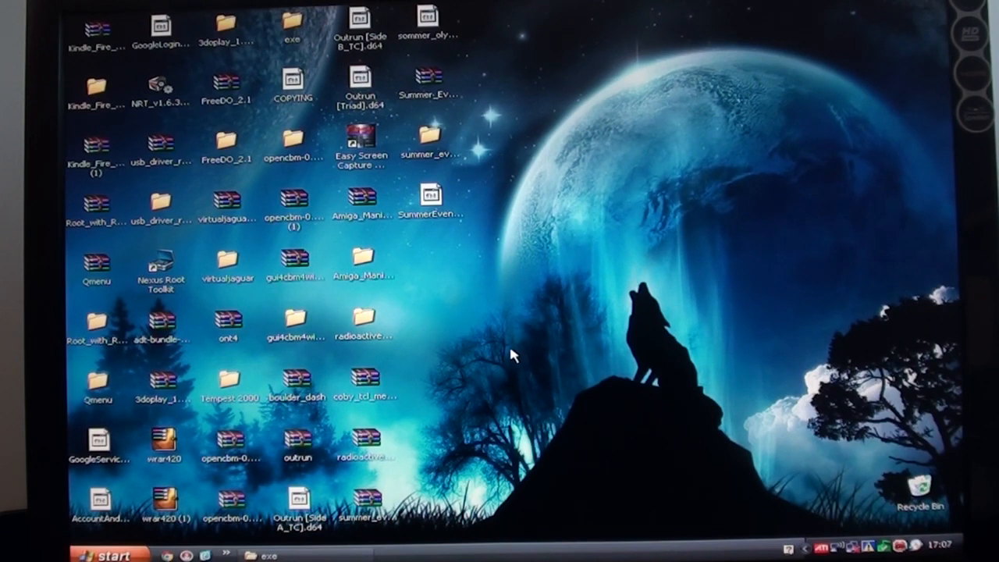
pyautogui.moveTo(435, 461)
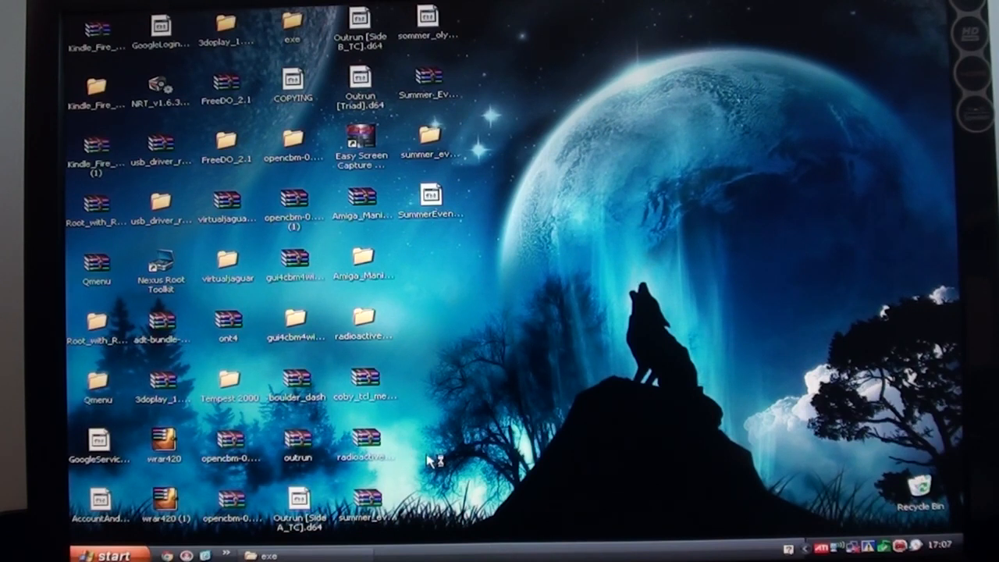
pyautogui.moveTo(518, 367)
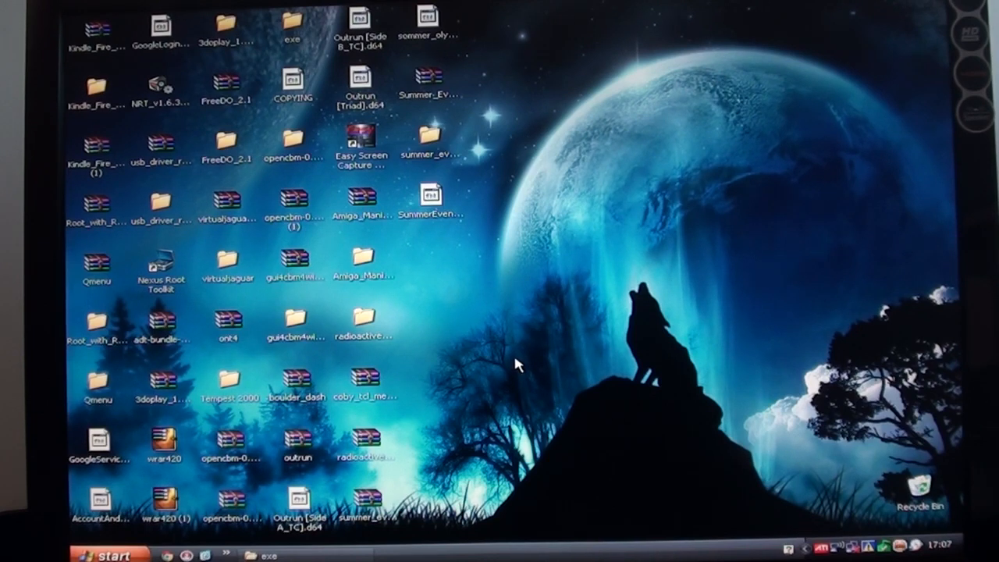
pyautogui.moveTo(517, 334)
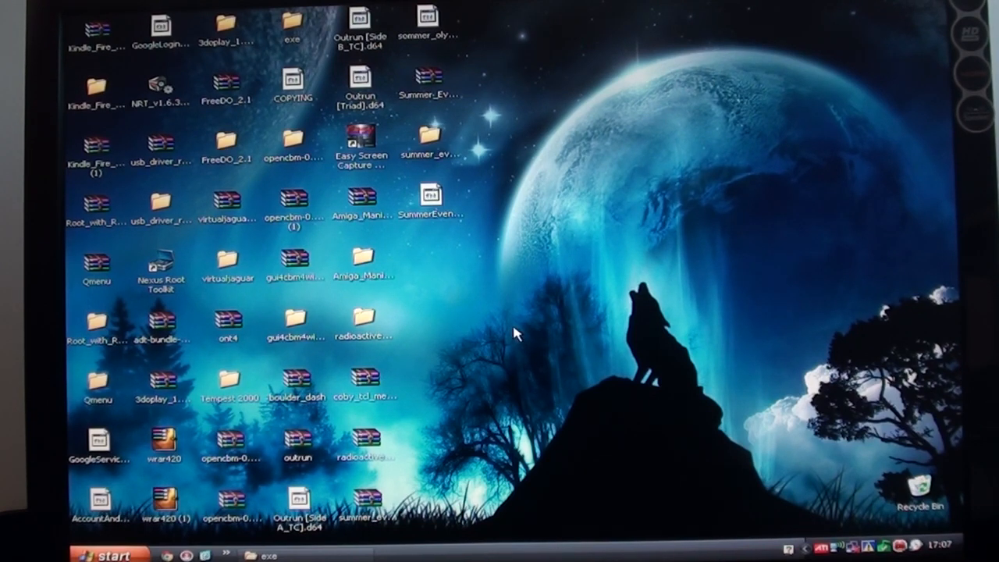
pyautogui.moveTo(340, 179)
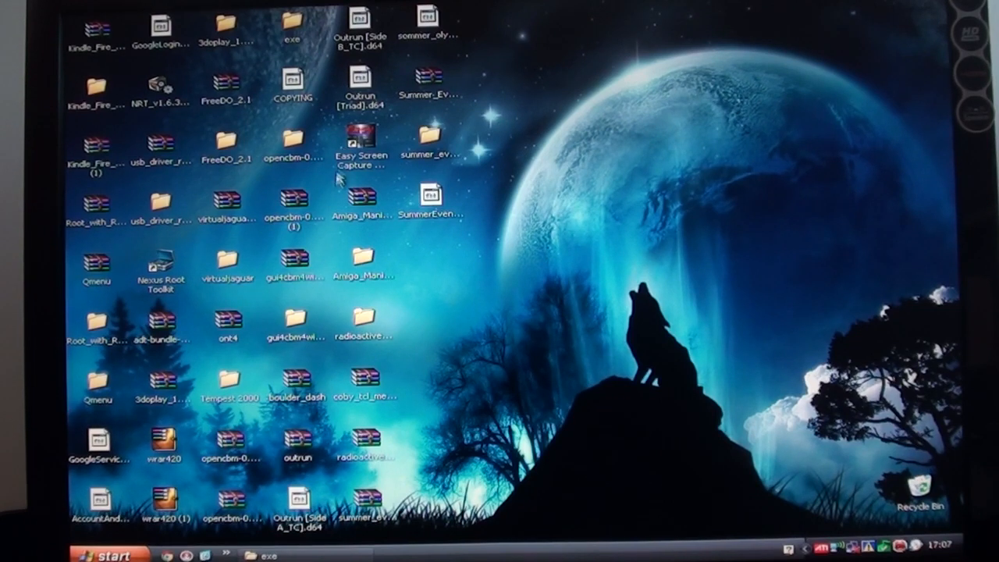
pyautogui.moveTo(304, 173)
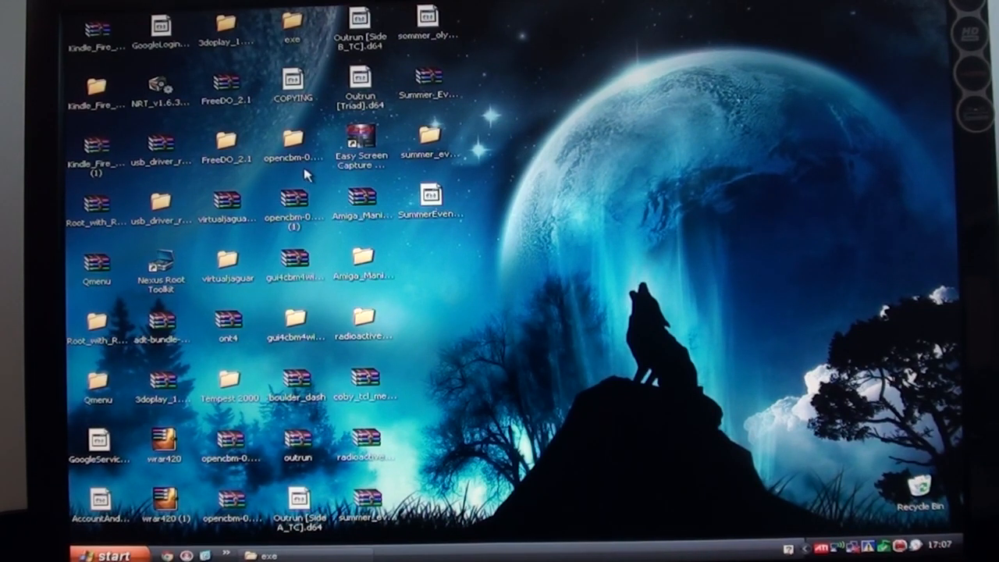
pyautogui.moveTo(278, 155)
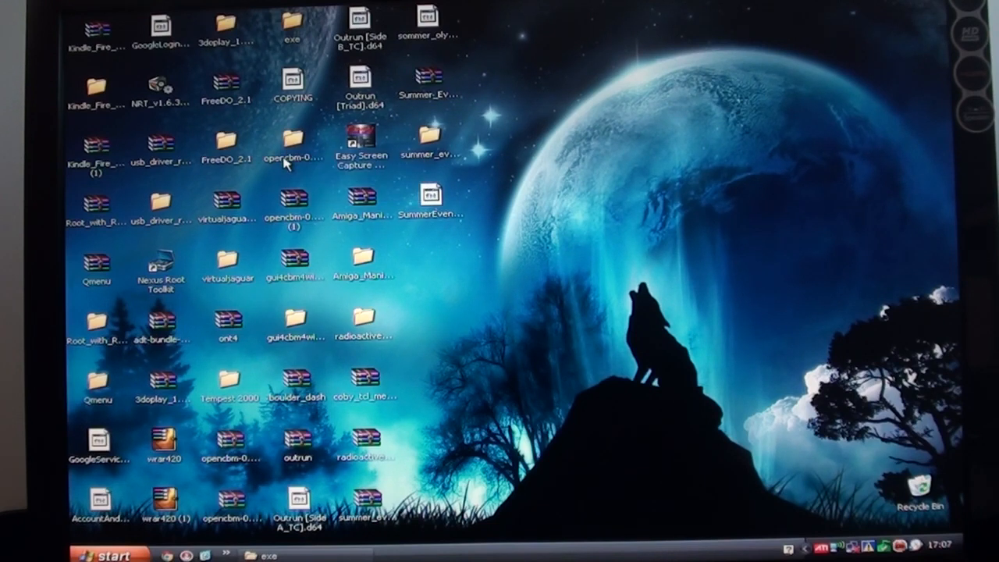
pyautogui.moveTo(294, 144)
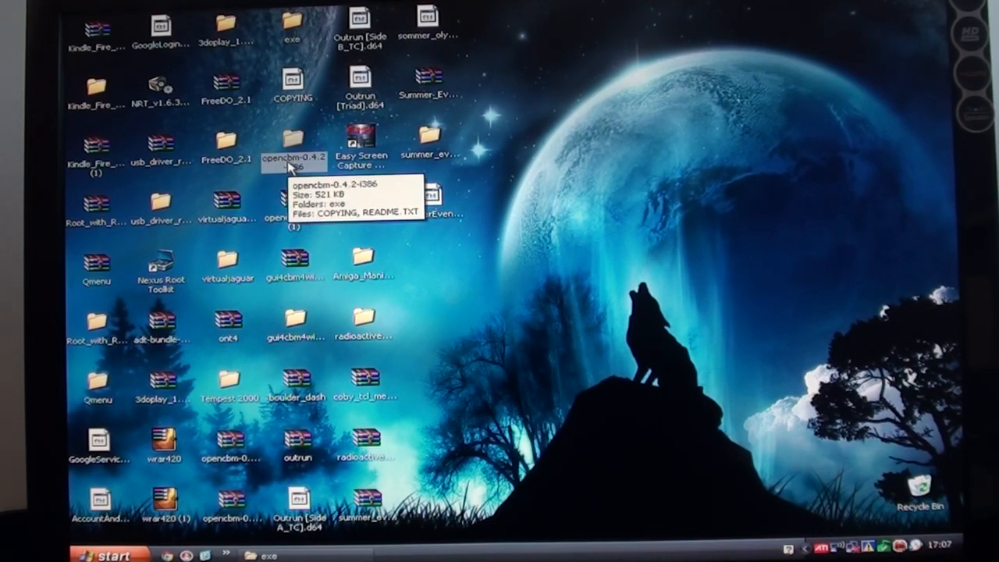
pyautogui.moveTo(295, 336)
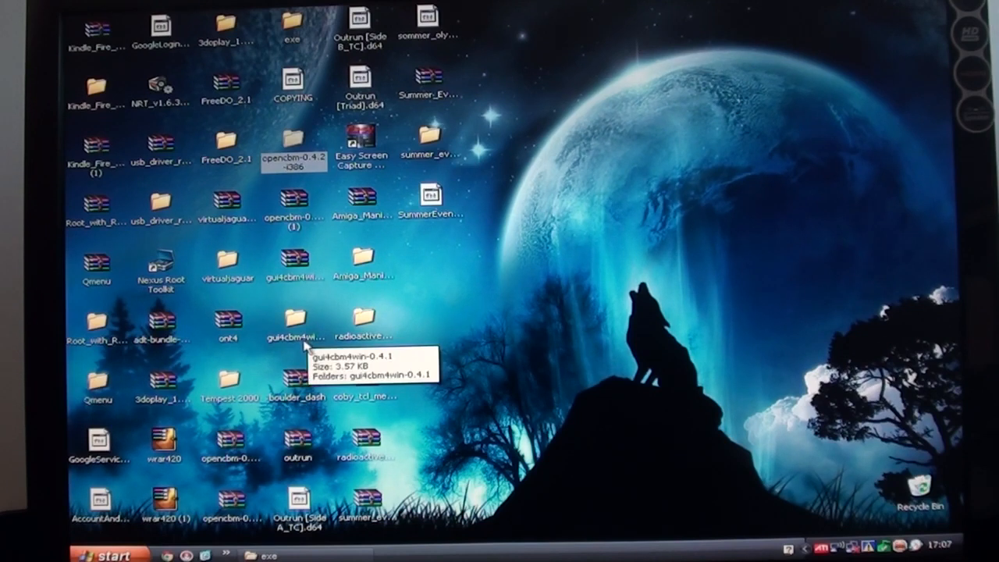
pyautogui.moveTo(434, 351)
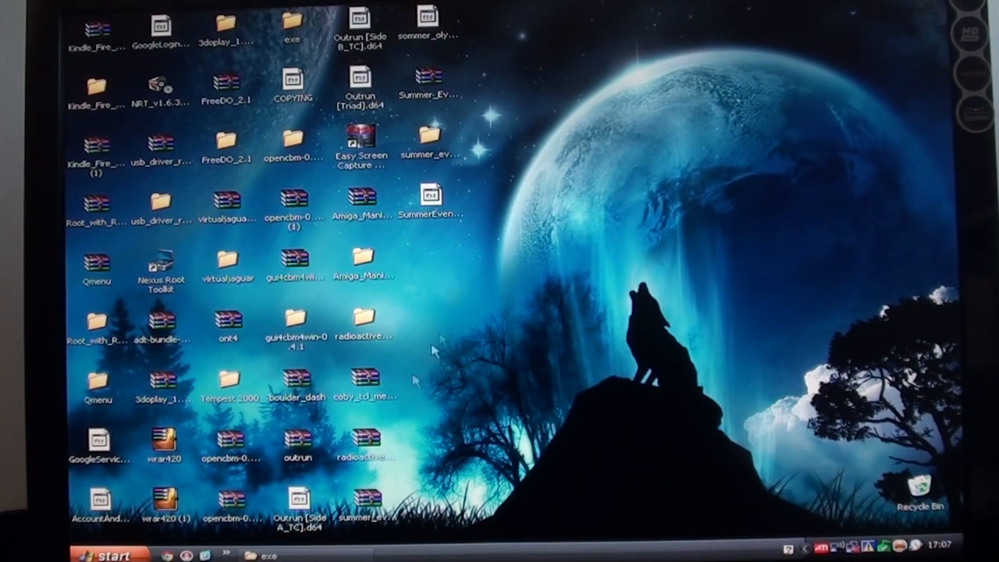
# Open the desktop's exe folder listing the OpenCBM programs in Windows Explorer.
pyautogui.doubleClick(290, 28)
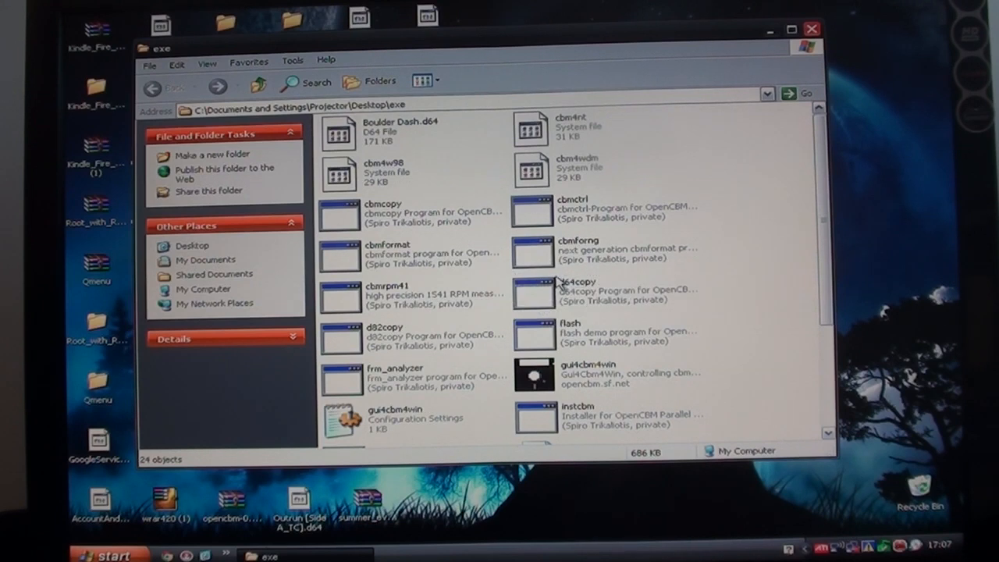
pyautogui.moveTo(543, 375)
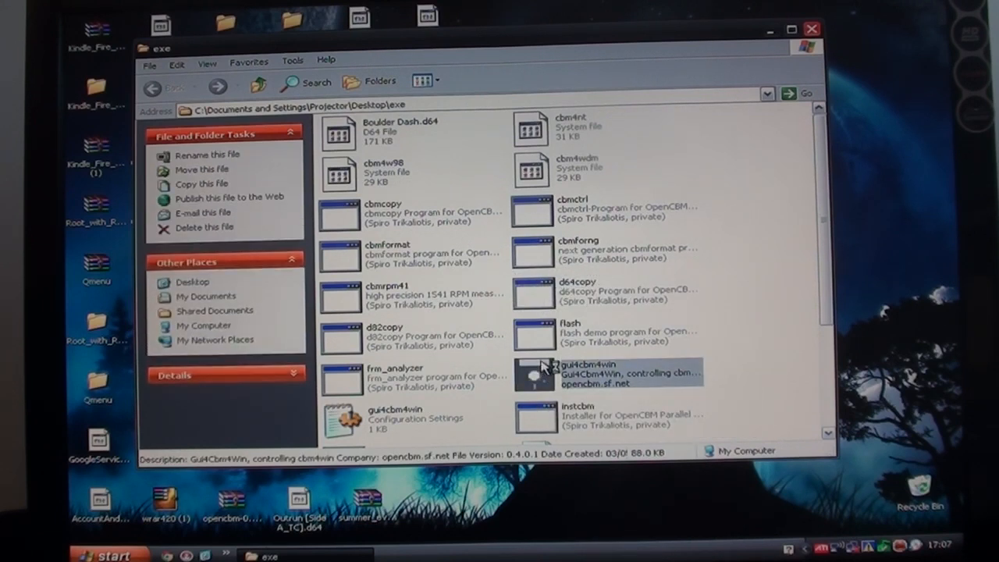
# Launch gui4cbm4win.exe from the exe folder.
pyautogui.doubleClick(609, 375)
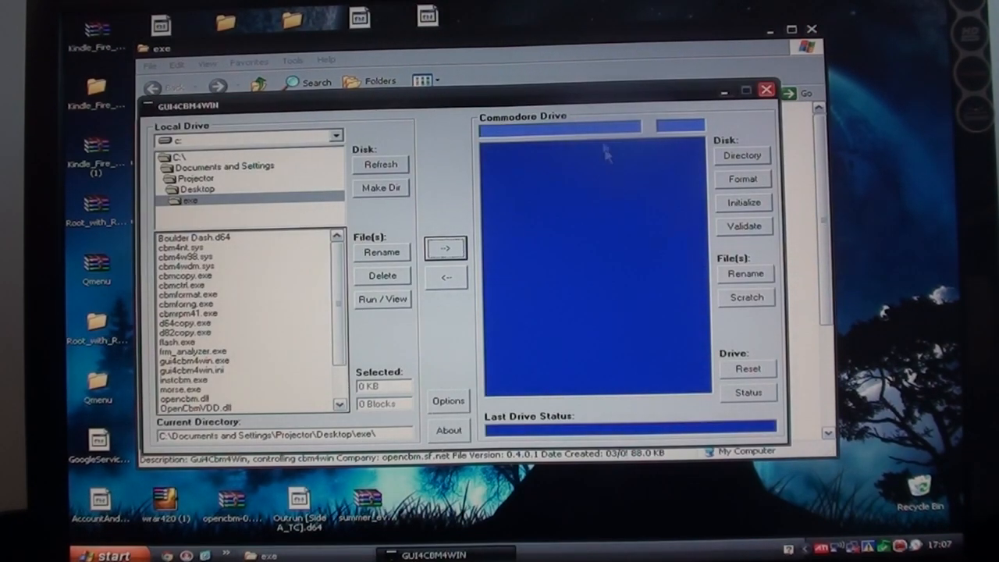
pyautogui.moveTo(534, 206)
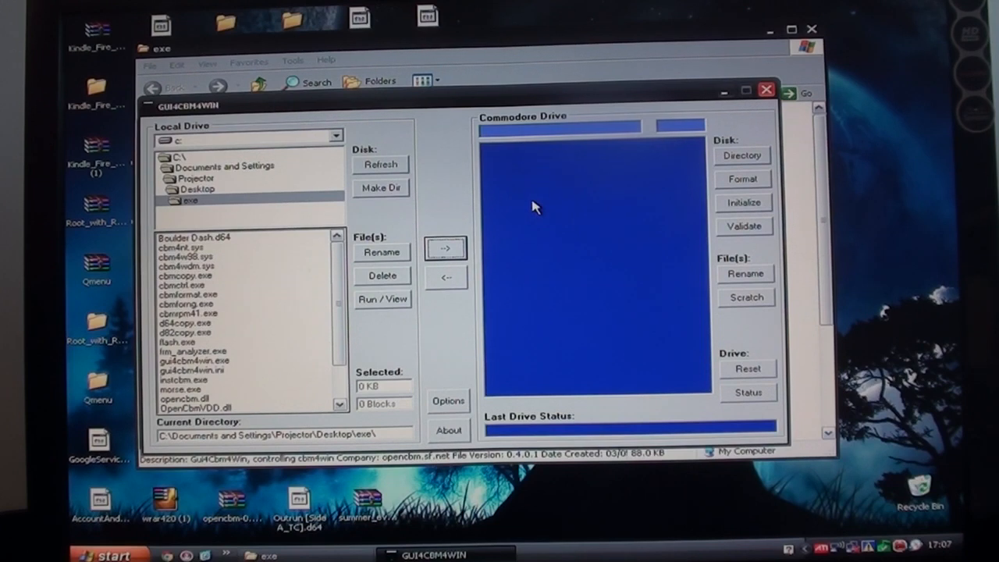
pyautogui.moveTo(534, 209)
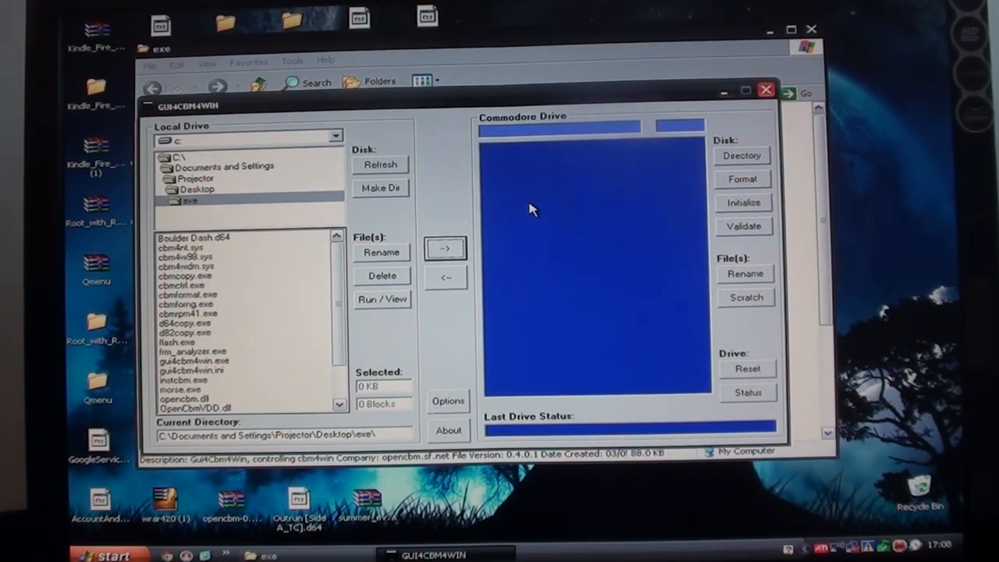
pyautogui.moveTo(768, 180)
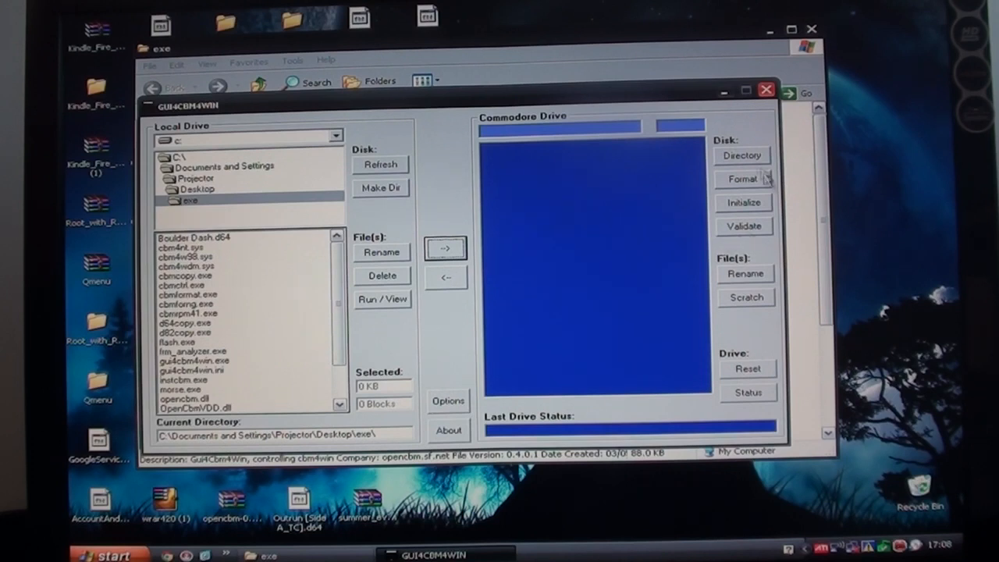
# Read the 1541 disk directory into the Commodore Drive pane.
pyautogui.click(740, 157)
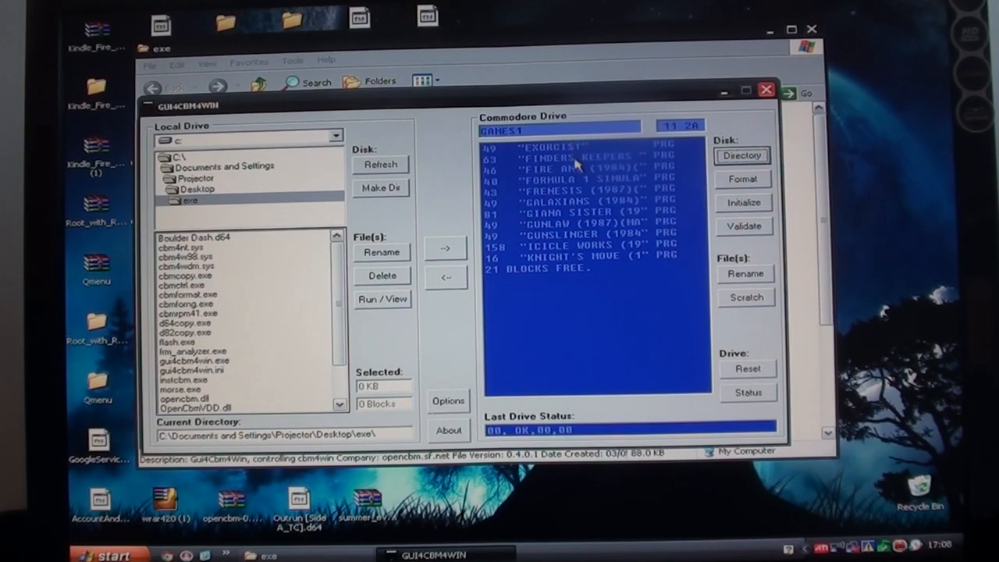
pyautogui.moveTo(700, 217)
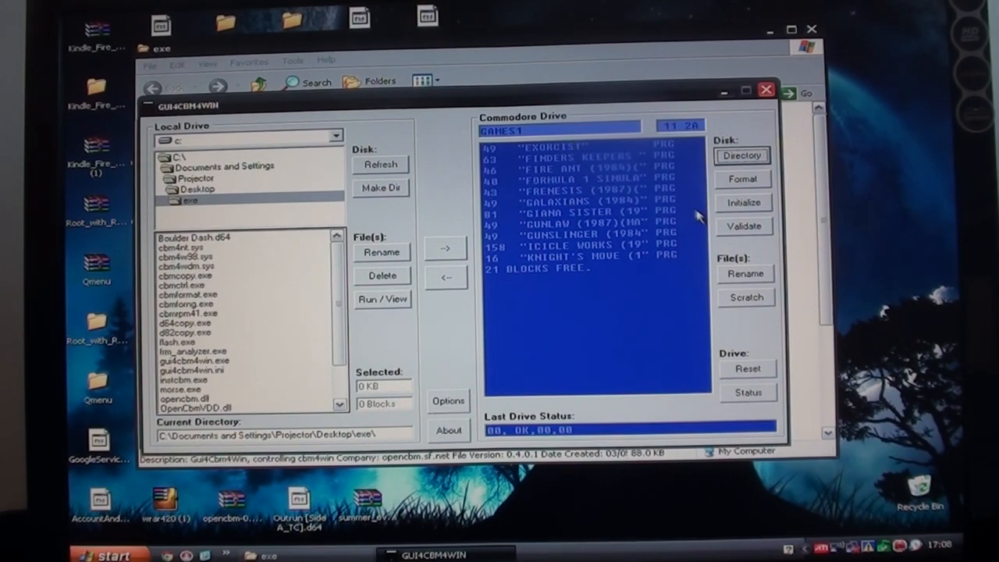
pyautogui.moveTo(687, 215)
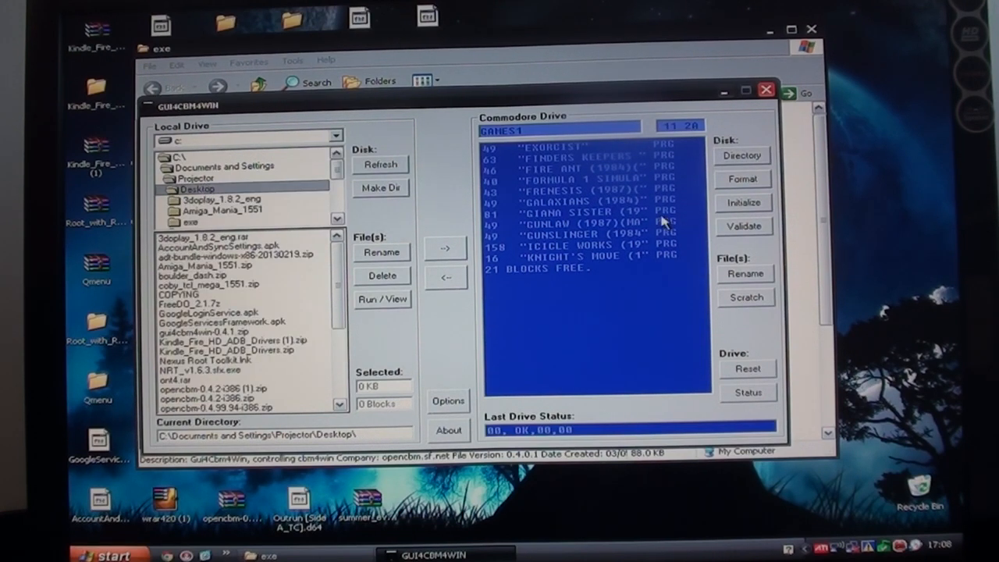
pyautogui.moveTo(562, 149)
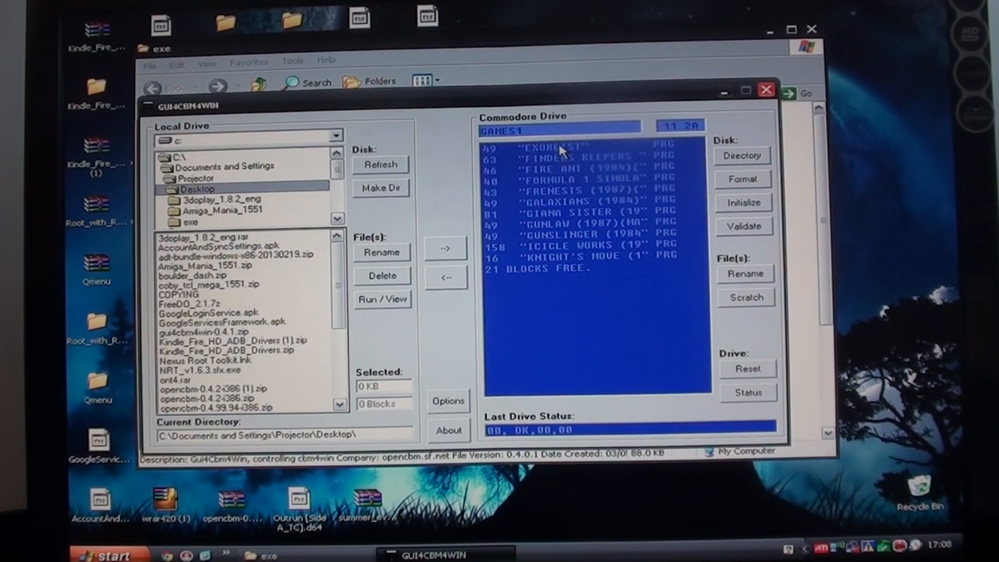
# Copy the EXORCIST game from the floppy disk to the PC Desktop folder.
pyautogui.click(590, 144)
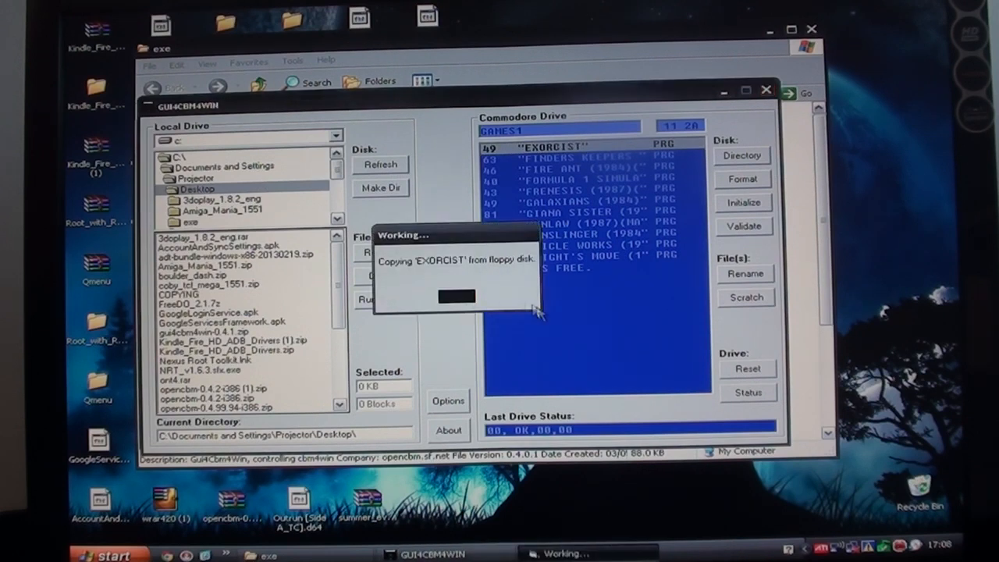
pyautogui.moveTo(593, 329)
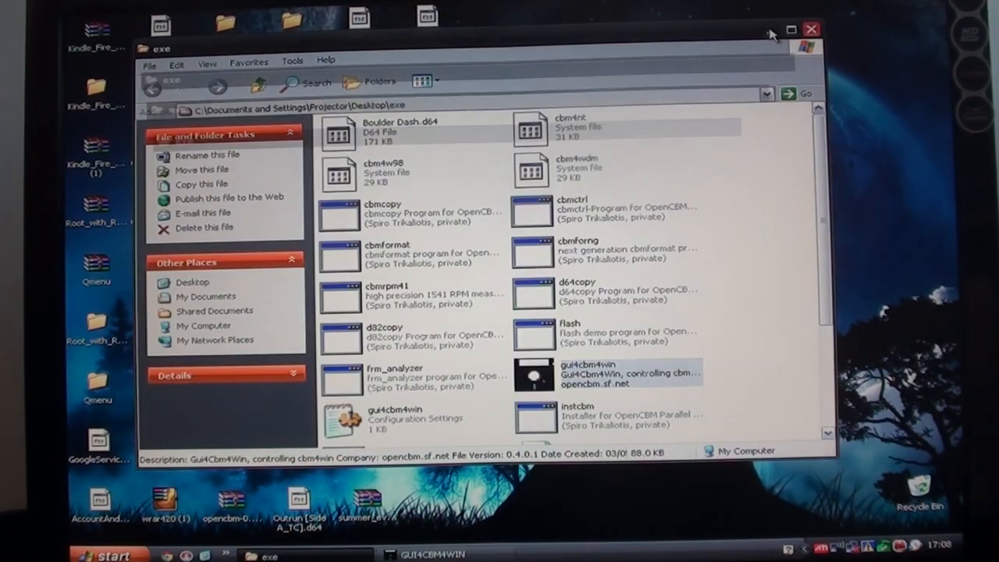
pyautogui.click(812, 28)
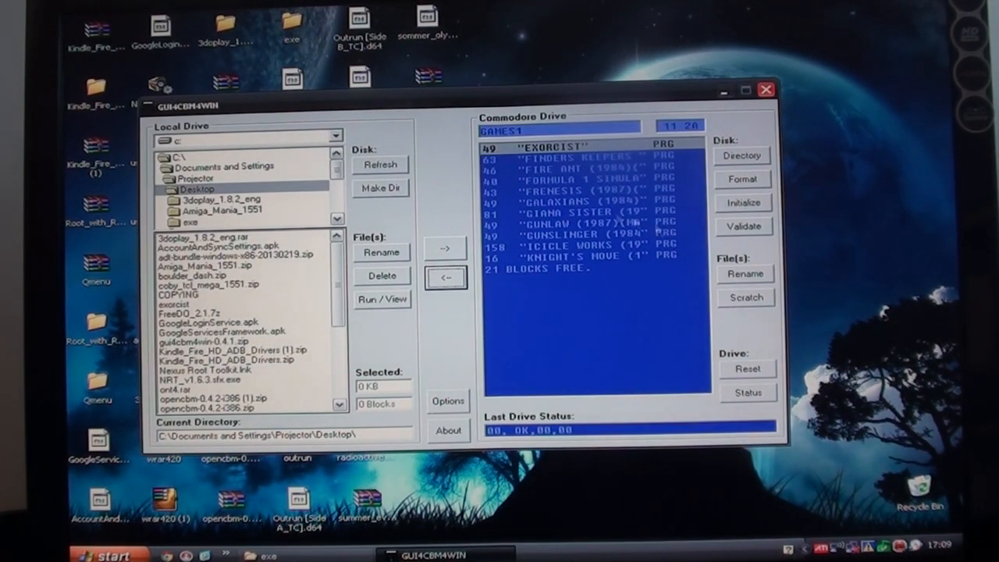
# Select the EXORCIST entry on the floppy disk for scratching.
pyautogui.click(593, 212)
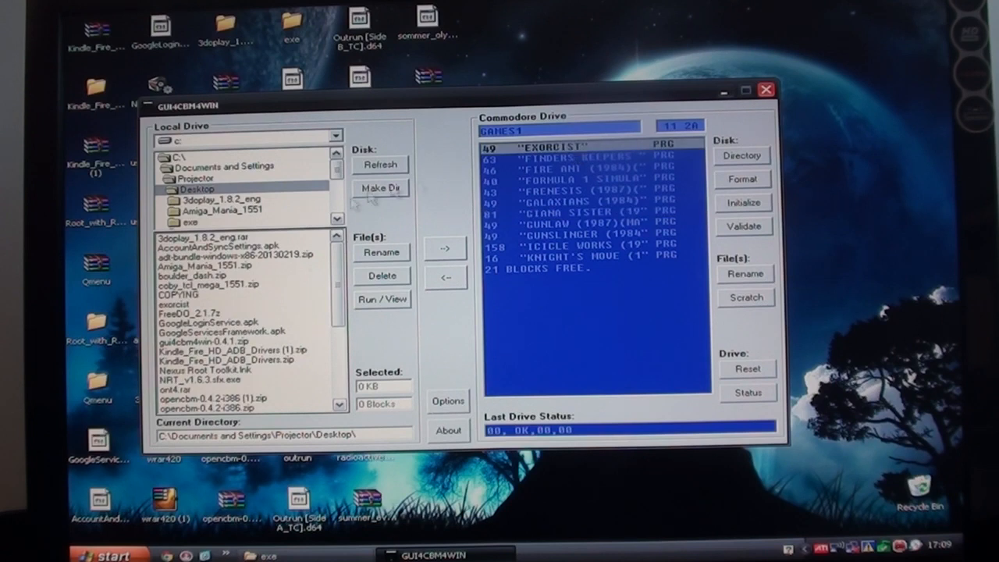
pyautogui.moveTo(351, 377)
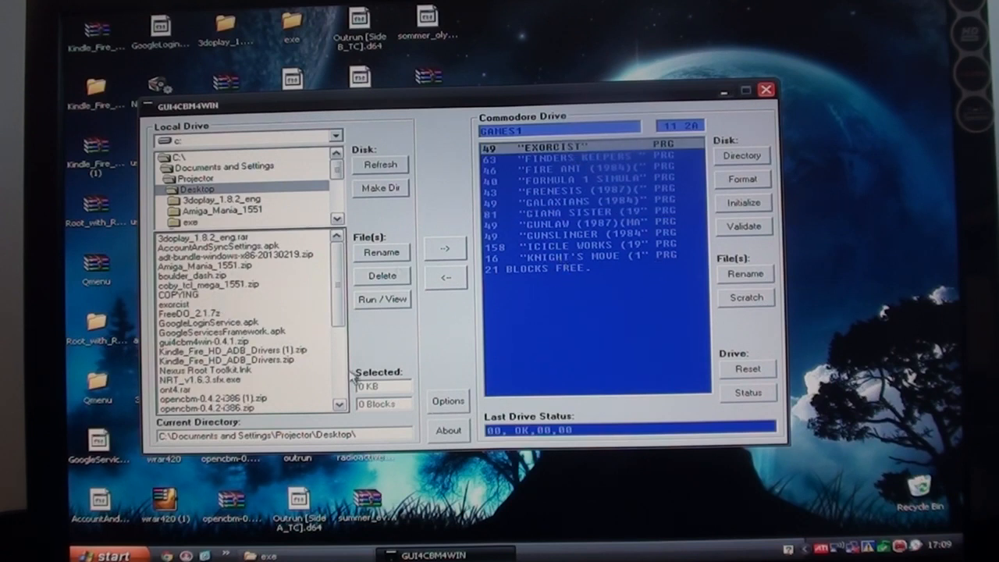
pyautogui.moveTo(580, 154)
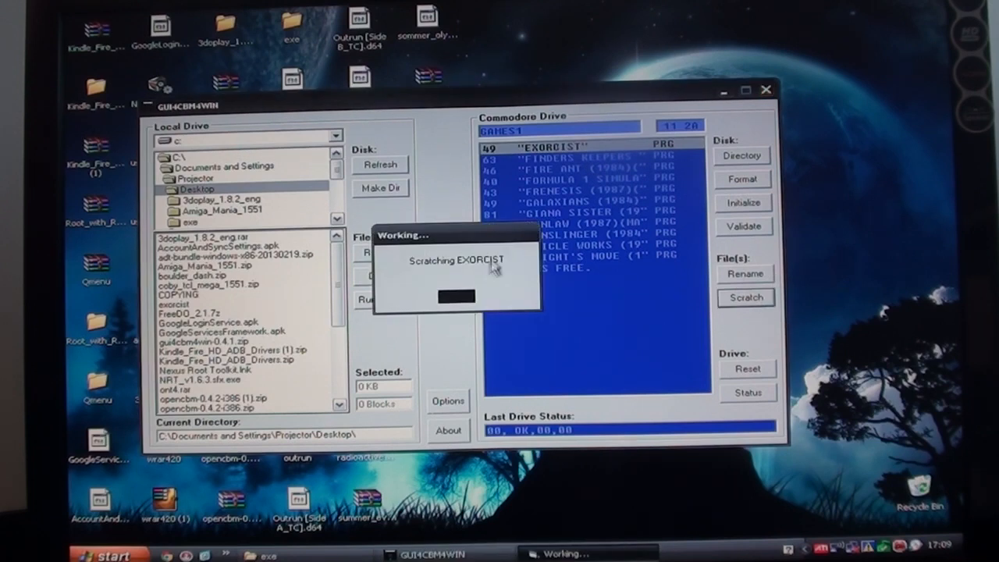
pyautogui.moveTo(528, 164)
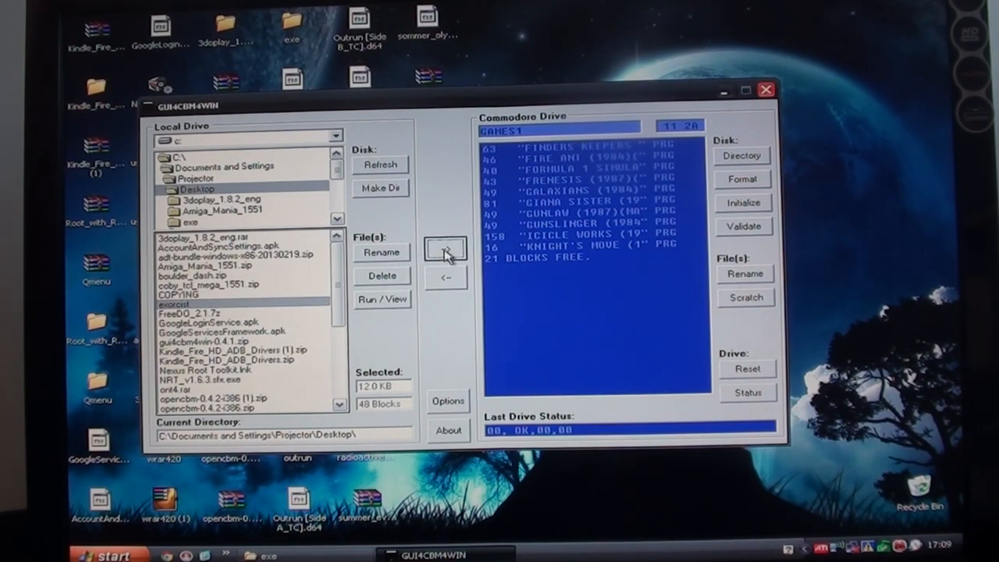
# Copy exorcist back to the floppy, dismiss the DISK FULL warning, and reread the directory.
pyautogui.click(445, 246)
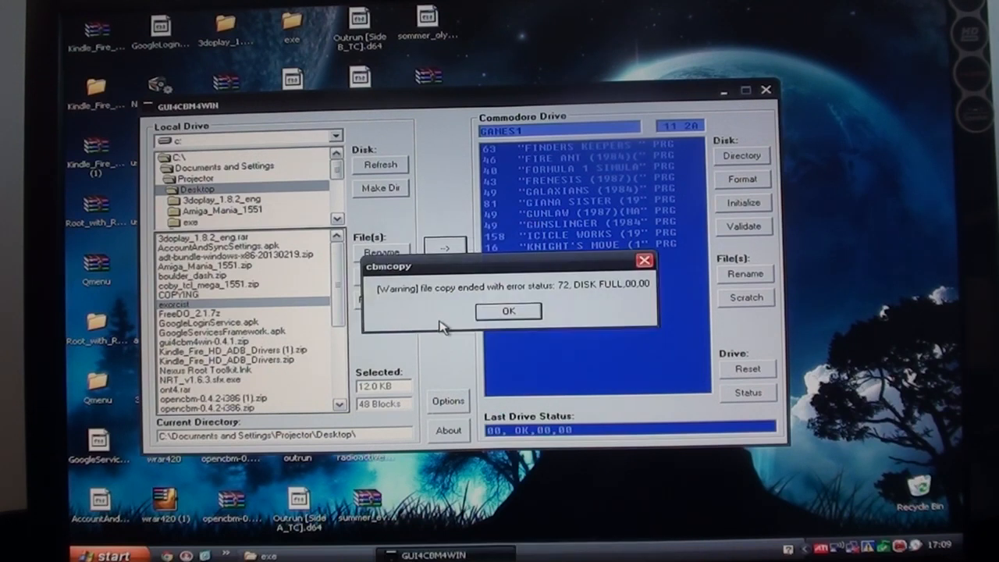
pyautogui.moveTo(531, 313)
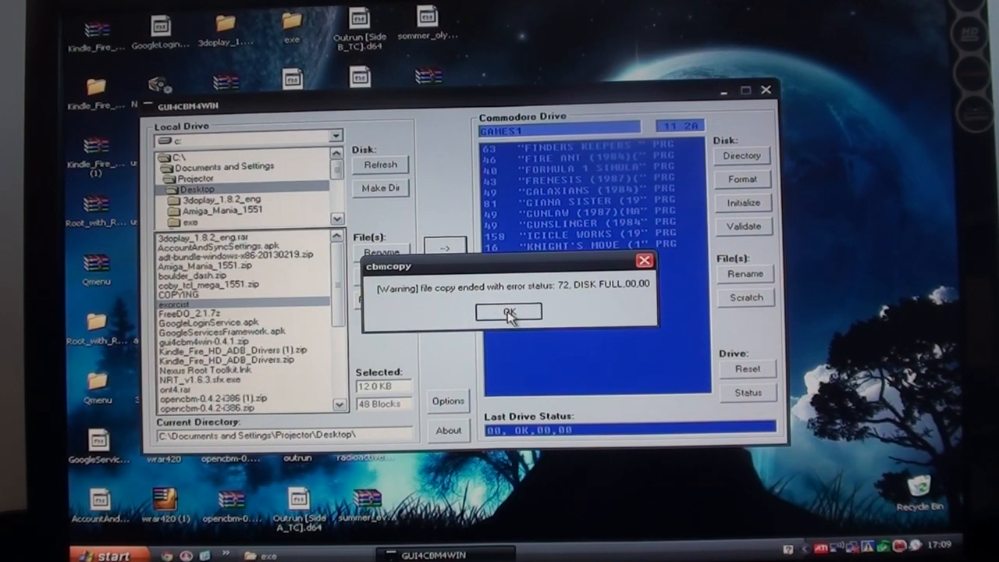
pyautogui.click(509, 312)
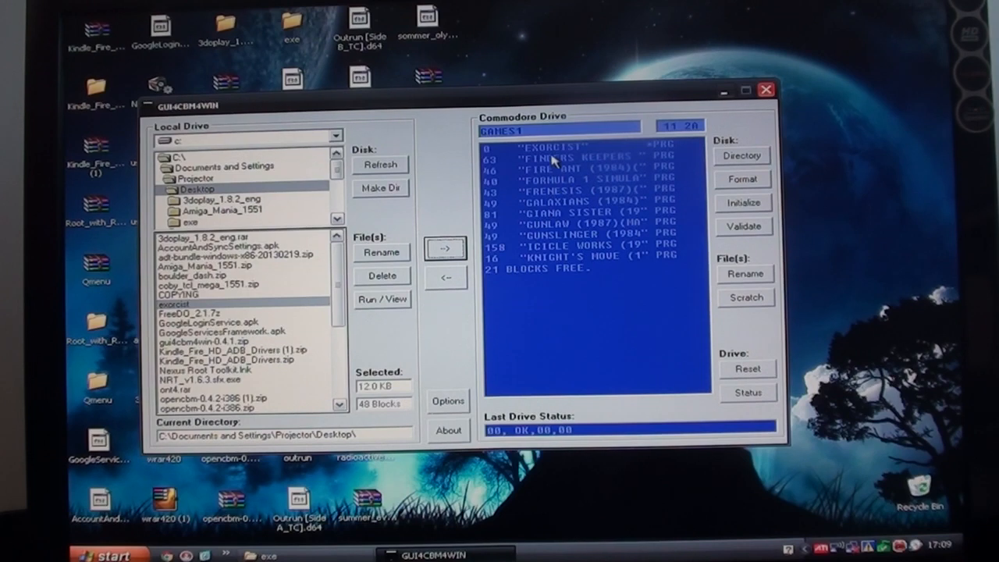
pyautogui.click(563, 147)
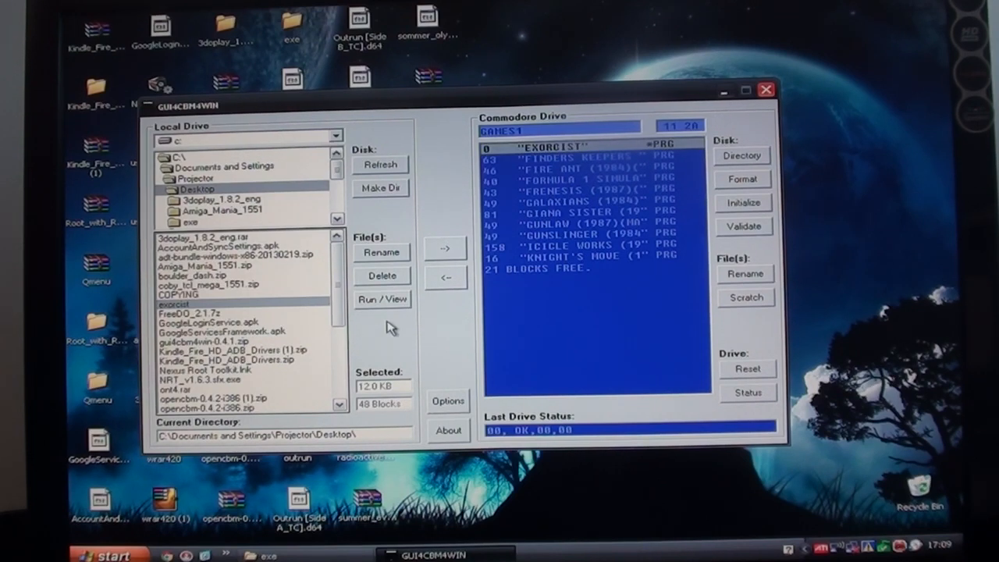
pyautogui.moveTo(356, 369)
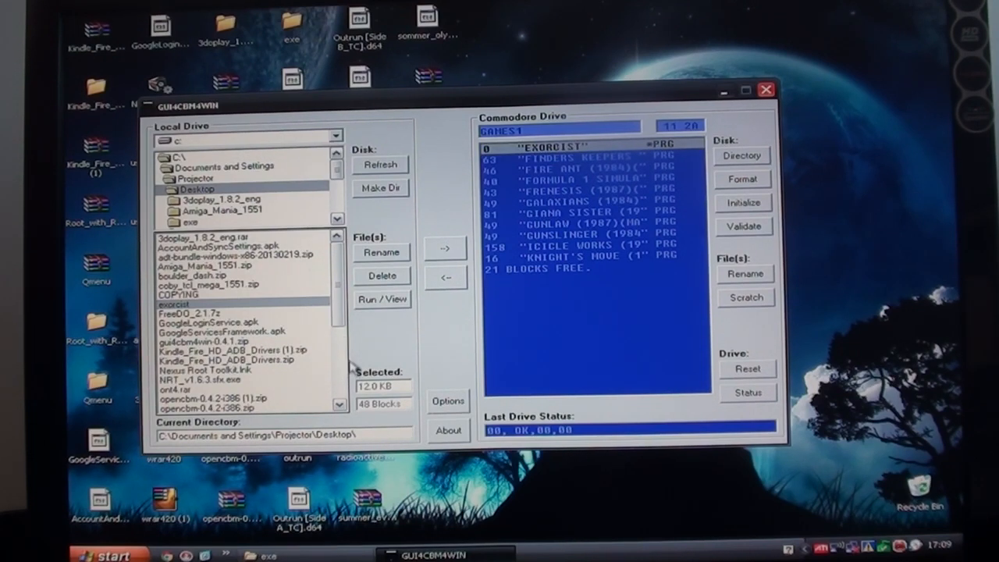
pyautogui.scroll(-3)
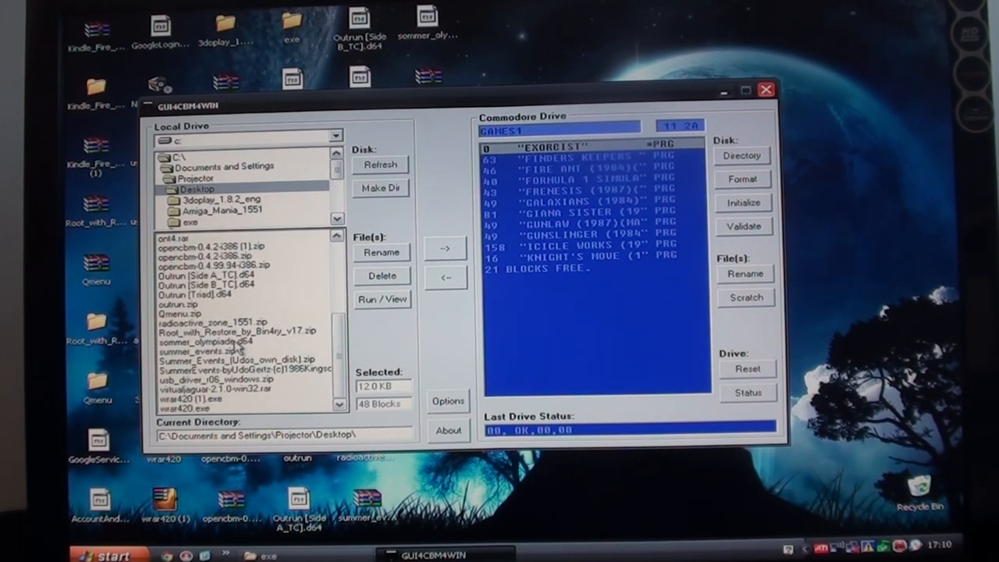
pyautogui.click(237, 344)
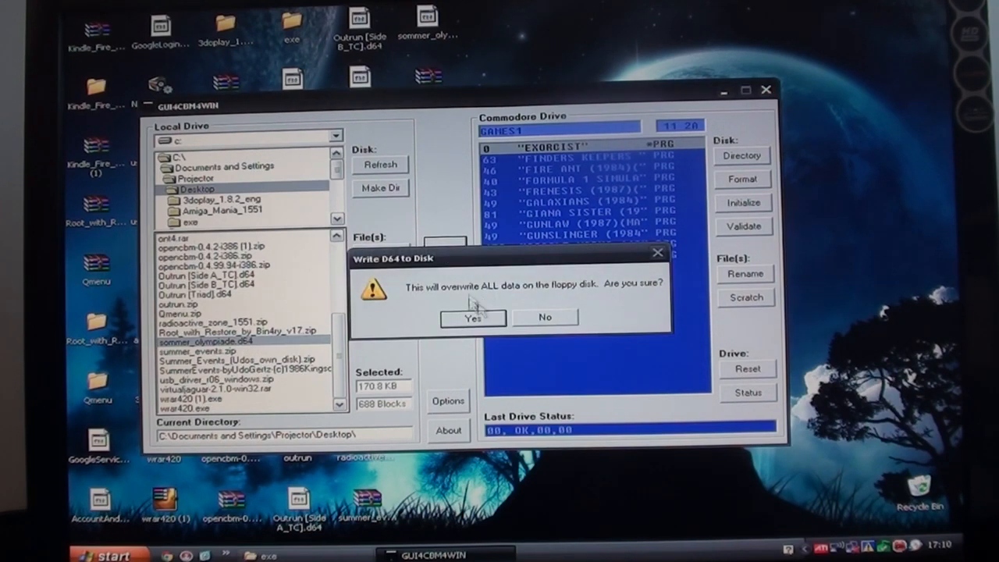
pyautogui.moveTo(545, 321)
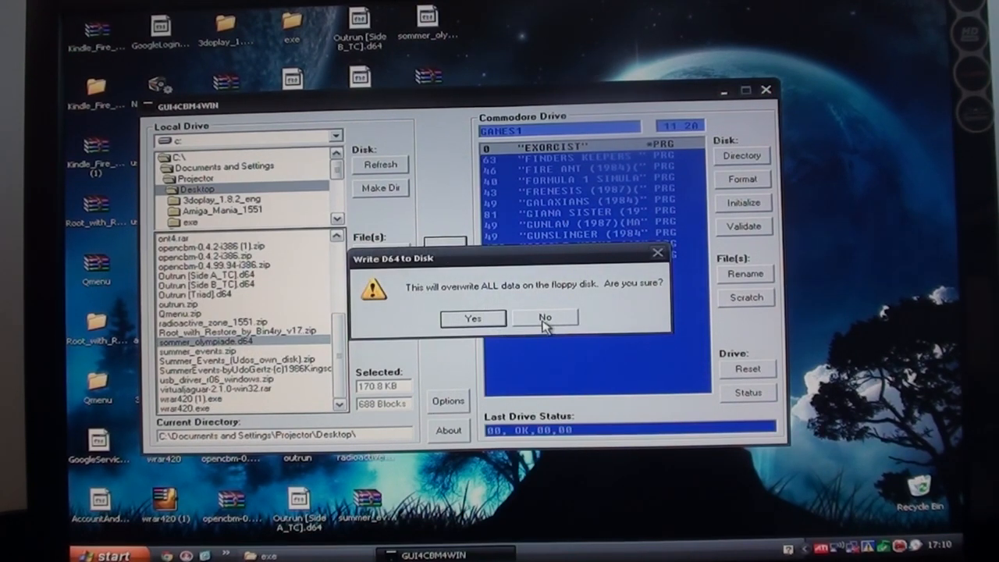
pyautogui.click(546, 319)
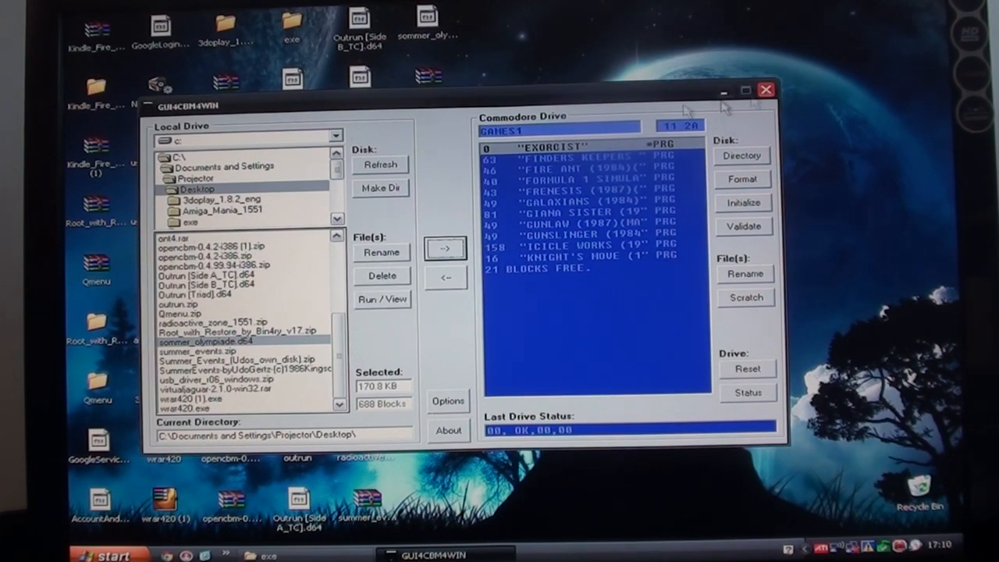
pyautogui.moveTo(171, 113)
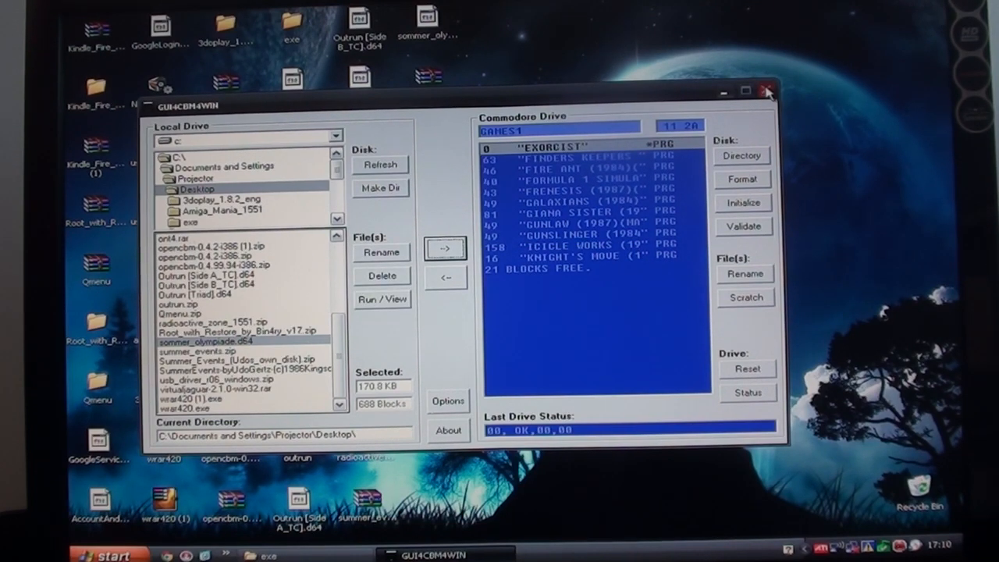
pyautogui.click(768, 90)
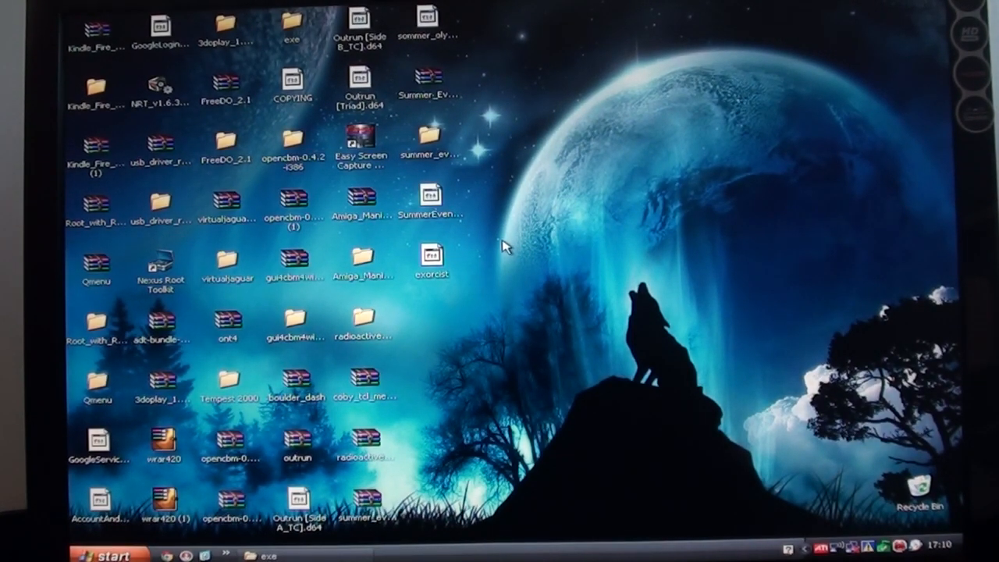
pyautogui.moveTo(718, 331)
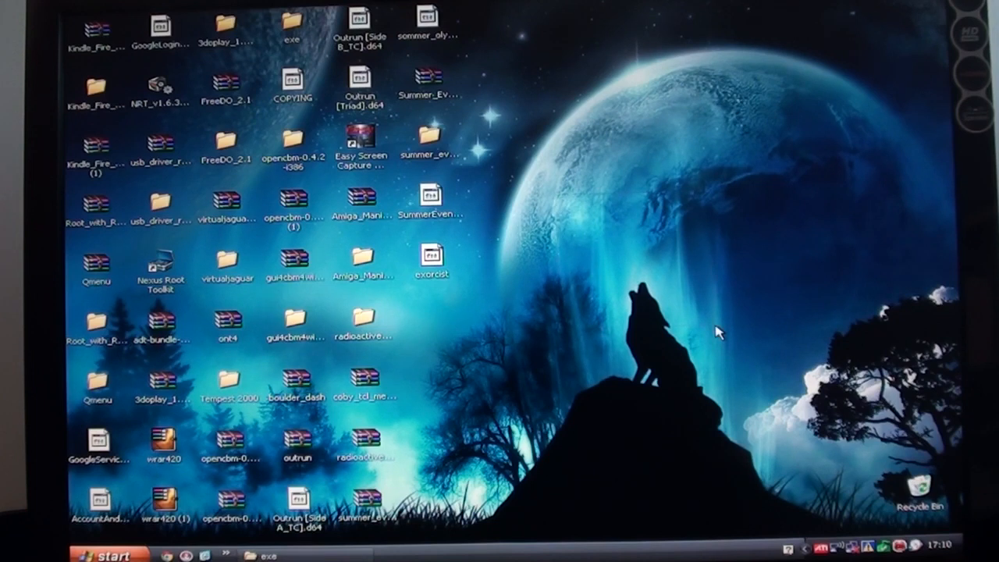
pyautogui.moveTo(715, 324)
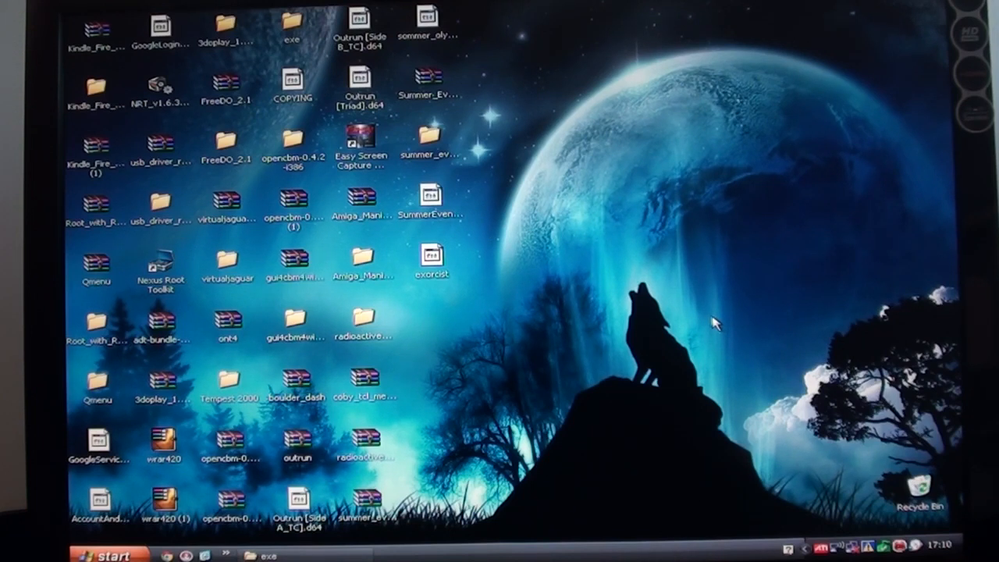